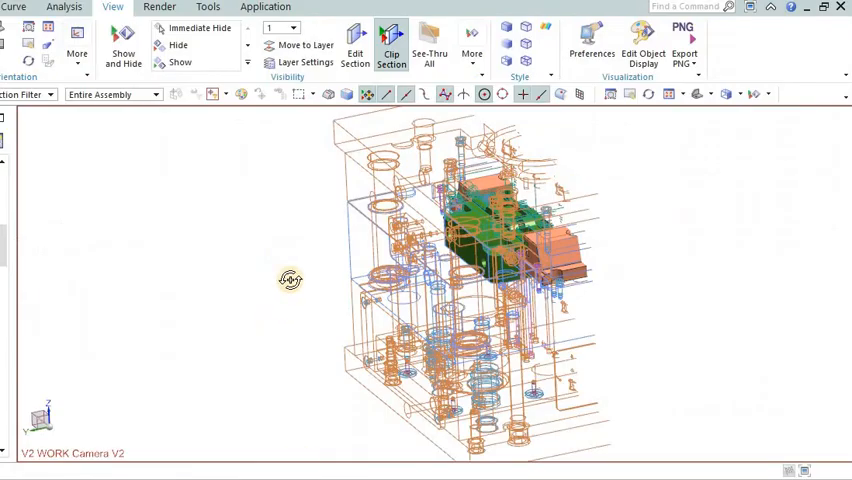
# - Rotate the clipped mould assembly and show the purple plastic part on its own
pyautogui.moveTo(290, 280); pyautogui.dragTo(304, 328)
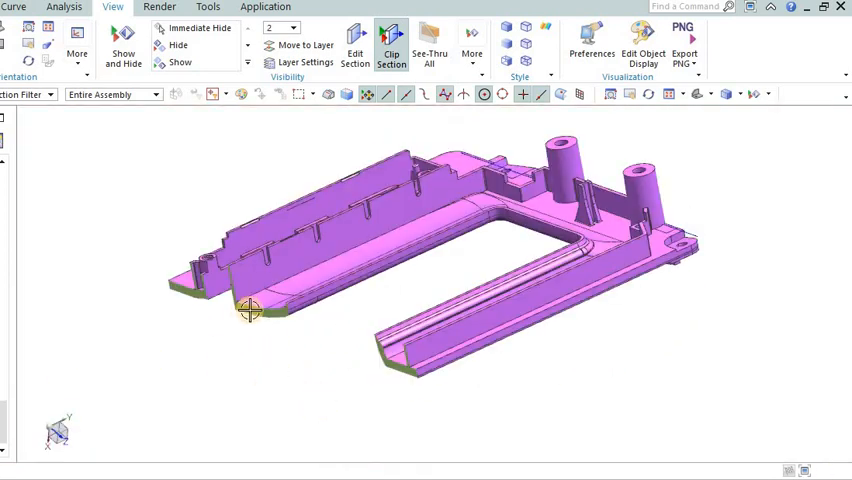
pyautogui.moveTo(250, 310); pyautogui.dragTo(616, 276)
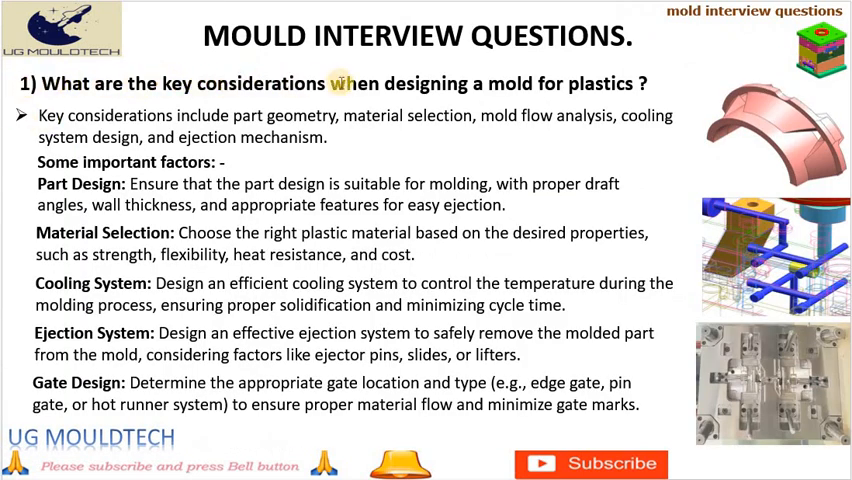
pyautogui.moveTo(88, 220)
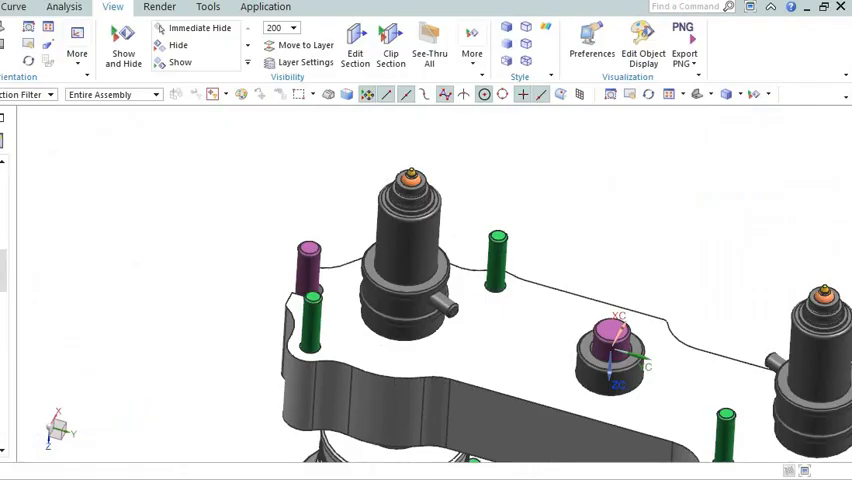
# - Switch to the slideshow on the key mould-design considerations question
pyautogui.click(392, 46)
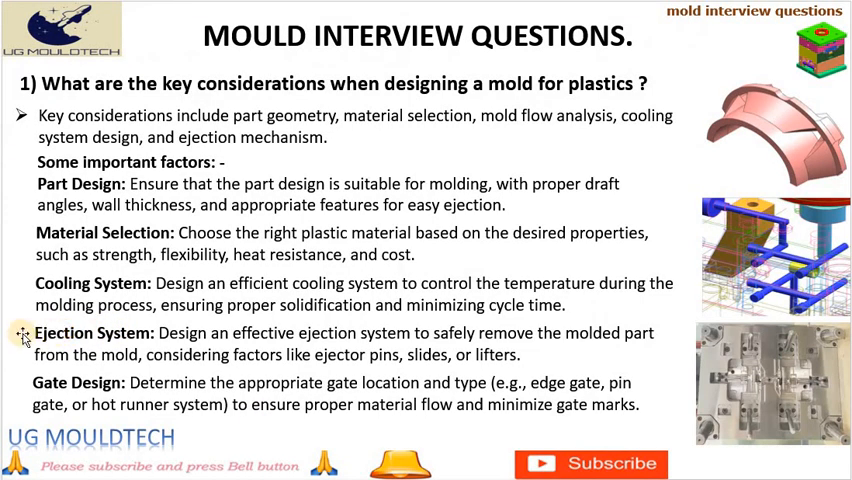
pyautogui.moveTo(628, 338)
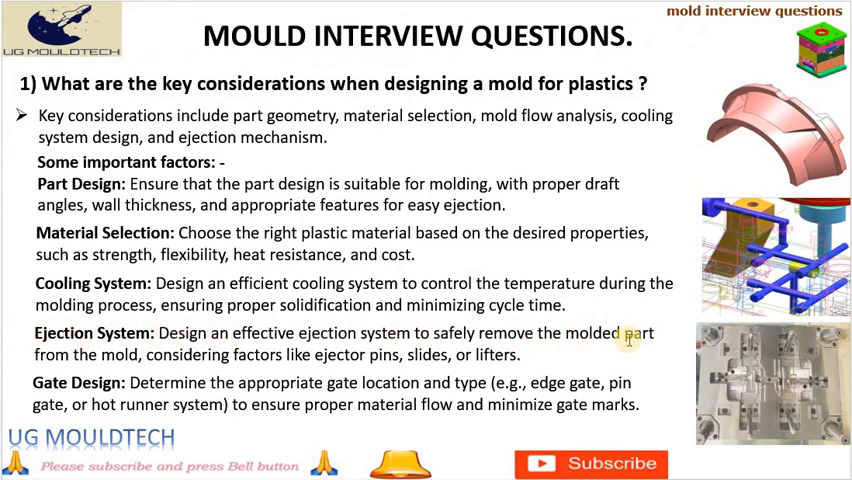
pyautogui.moveTo(660, 368)
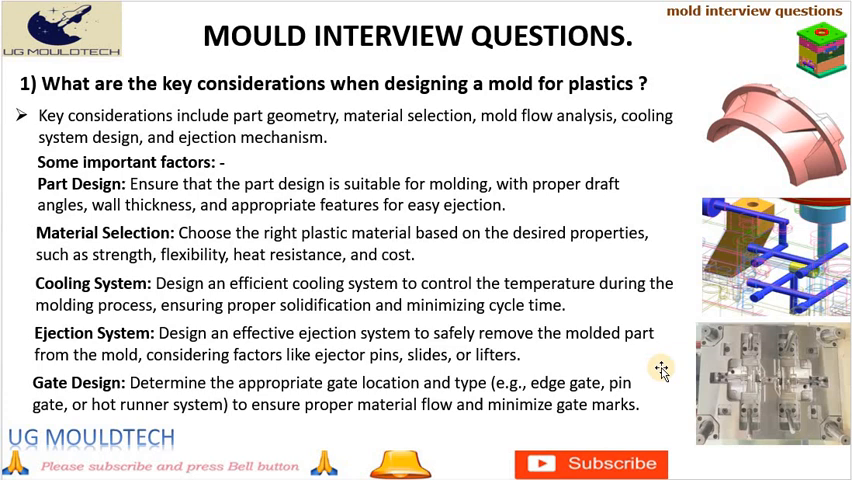
pyautogui.moveTo(668, 150)
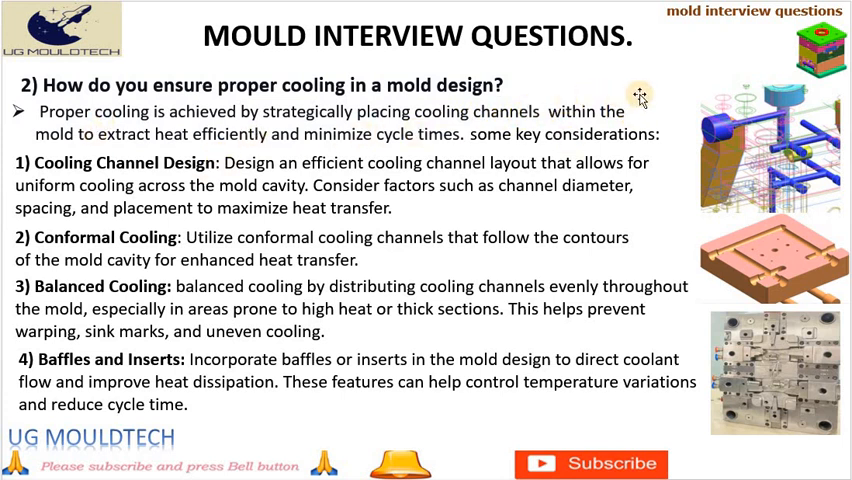
pyautogui.moveTo(644, 96)
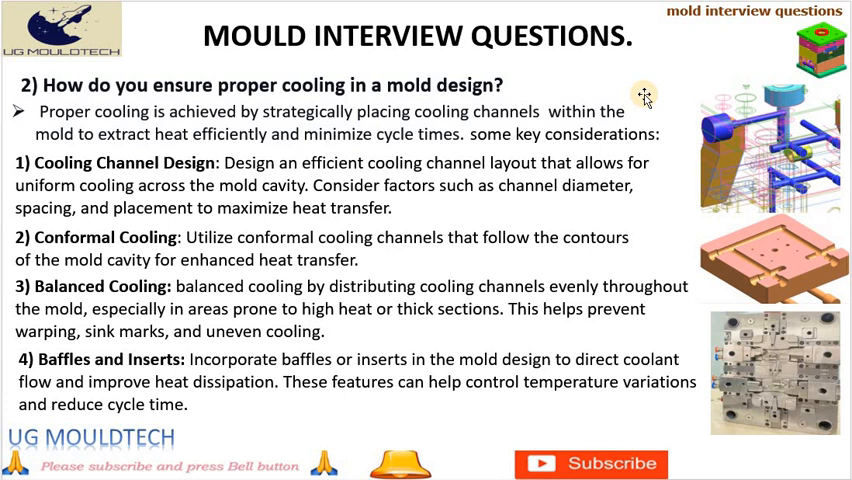
pyautogui.moveTo(792, 158)
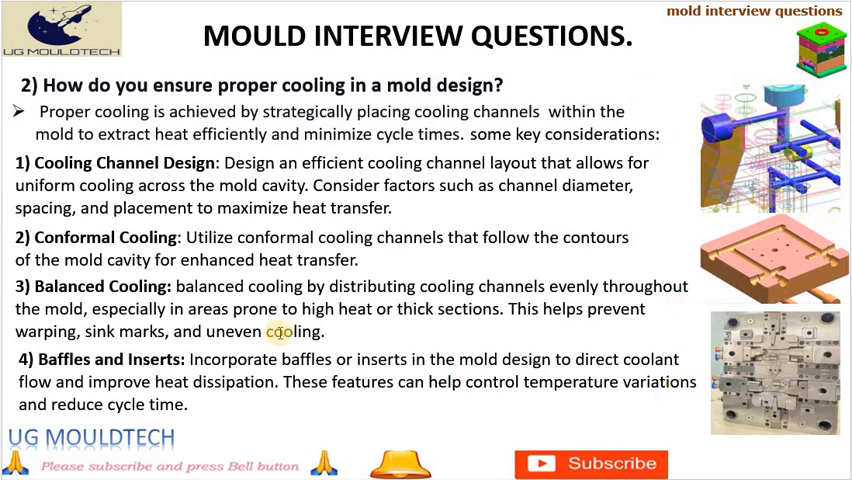
pyautogui.moveTo(452, 308)
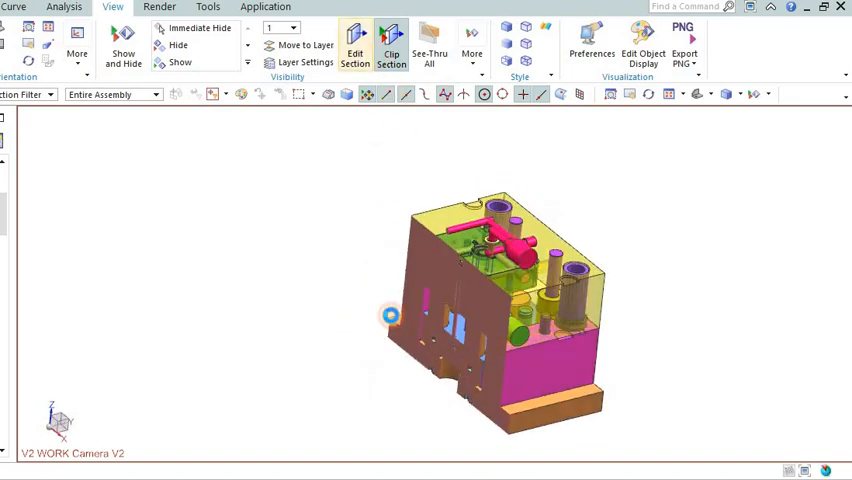
# - Cut the mould assembly with a repositioned section plane exposing the pink sprue and runners
pyautogui.click(392, 44)
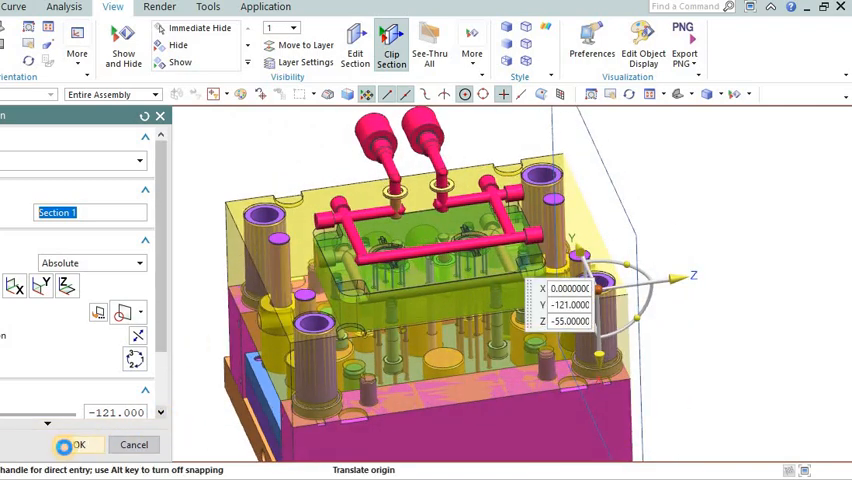
pyautogui.click(80, 444)
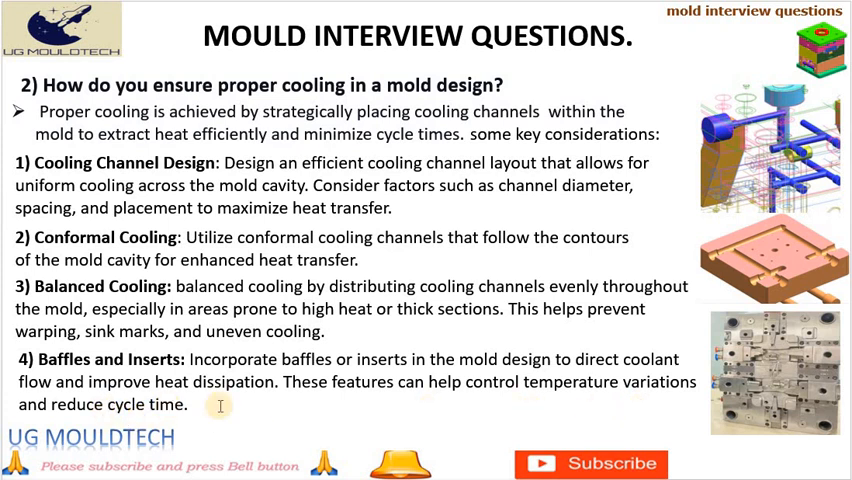
pyautogui.moveTo(330, 434)
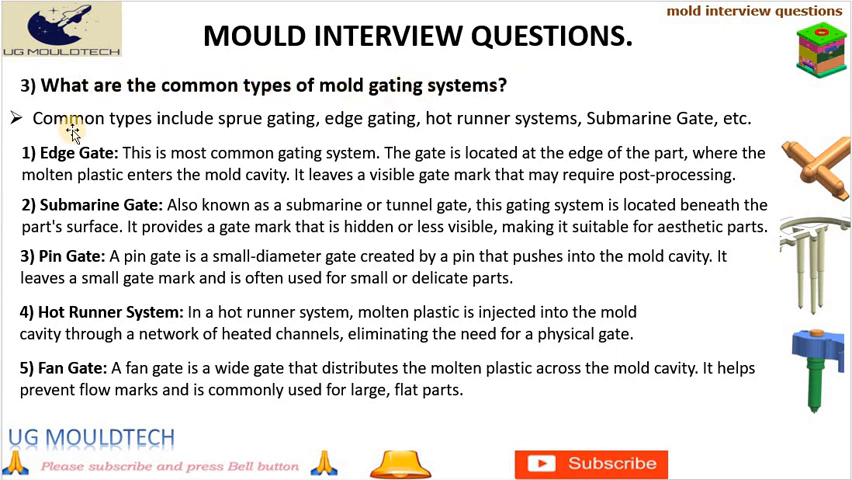
# - Show the slide listing edge, submarine, pin, hot-runner and fan gate types
pyautogui.doubleClick(396, 120)
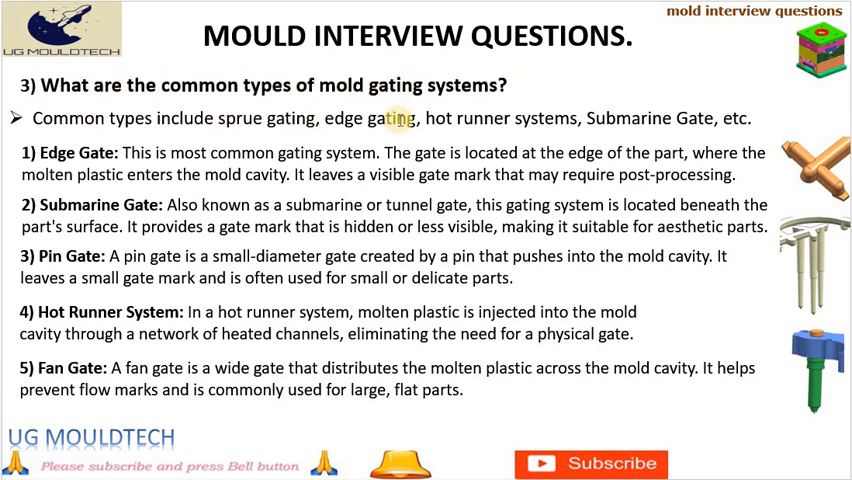
pyautogui.moveTo(624, 124)
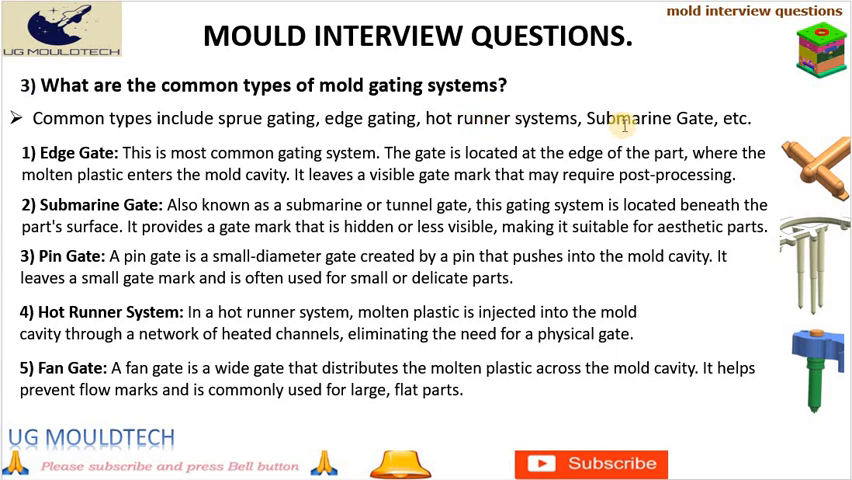
pyautogui.moveTo(60, 192)
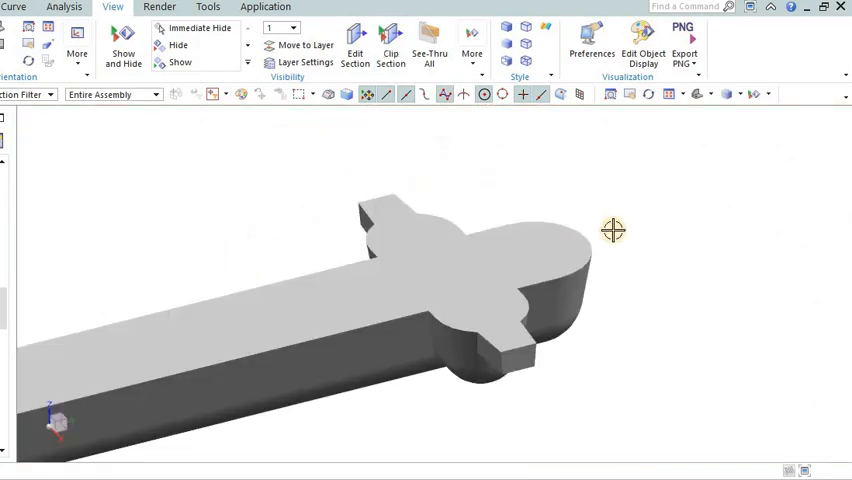
# - Rotate the edge gate and tunnel gate runner models to inspect their gate ends
pyautogui.moveTo(612, 230); pyautogui.dragTo(554, 208)
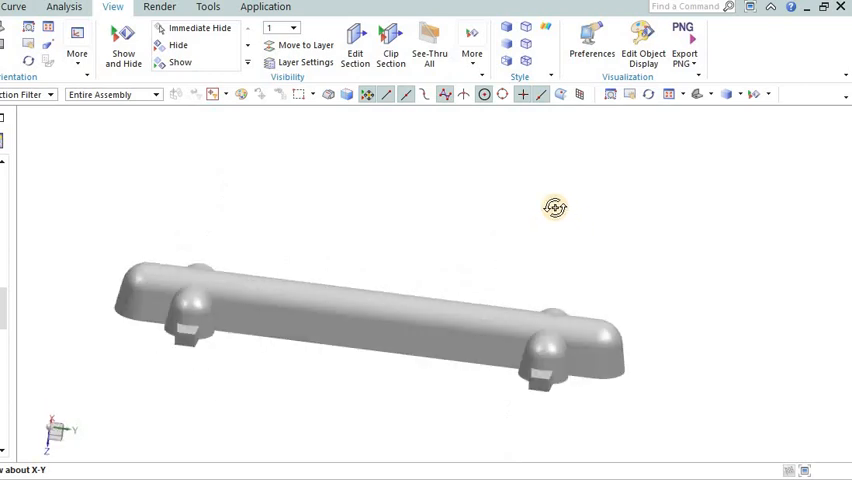
pyautogui.moveTo(556, 208); pyautogui.dragTo(482, 388)
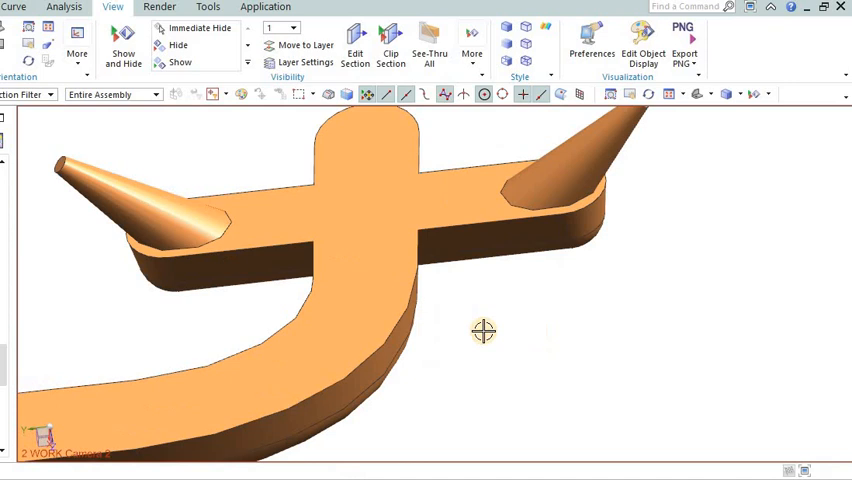
pyautogui.moveTo(484, 332); pyautogui.dragTo(464, 334)
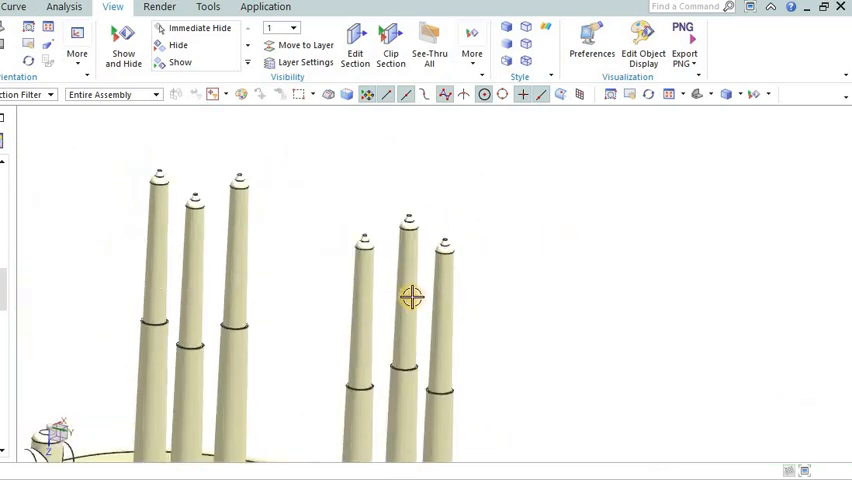
pyautogui.moveTo(412, 296); pyautogui.dragTo(316, 246)
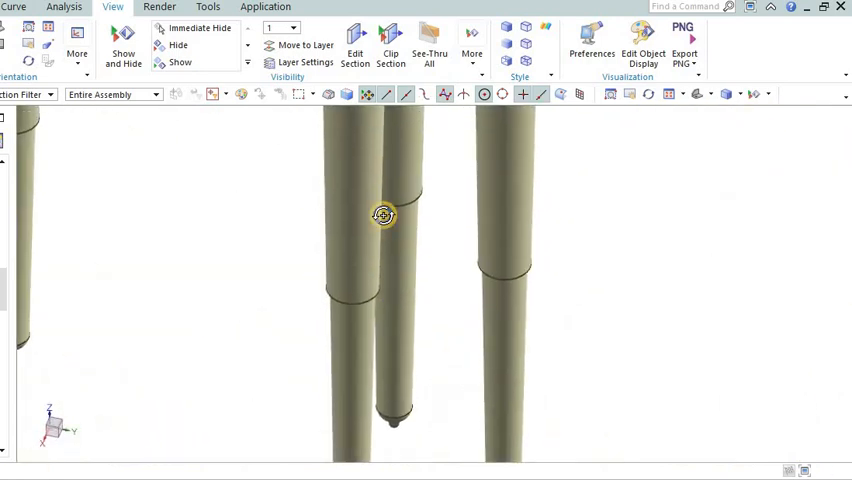
# - Rotate the pin gate, hot runner nozzle and flat fan-gate runner models in turn
pyautogui.moveTo(384, 216); pyautogui.dragTo(436, 356)
pyautogui.write('200')
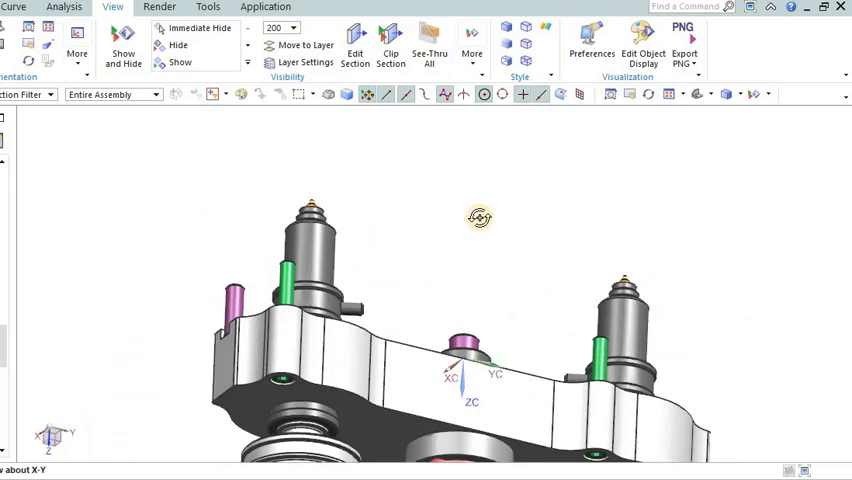
pyautogui.moveTo(480, 218); pyautogui.dragTo(446, 250)
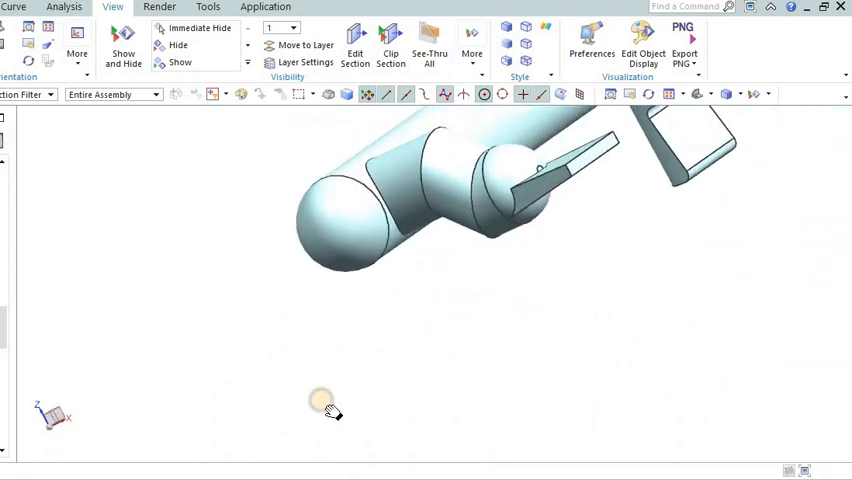
pyautogui.moveTo(330, 410); pyautogui.dragTo(576, 264)
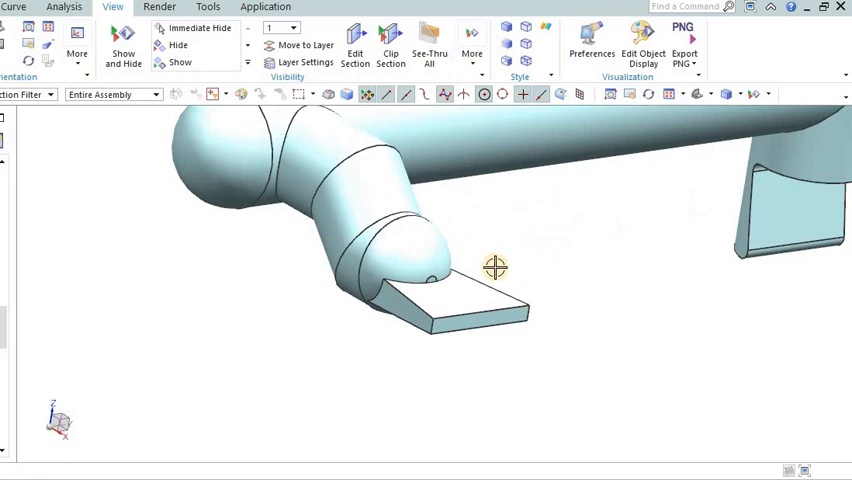
pyautogui.moveTo(496, 268); pyautogui.dragTo(588, 280)
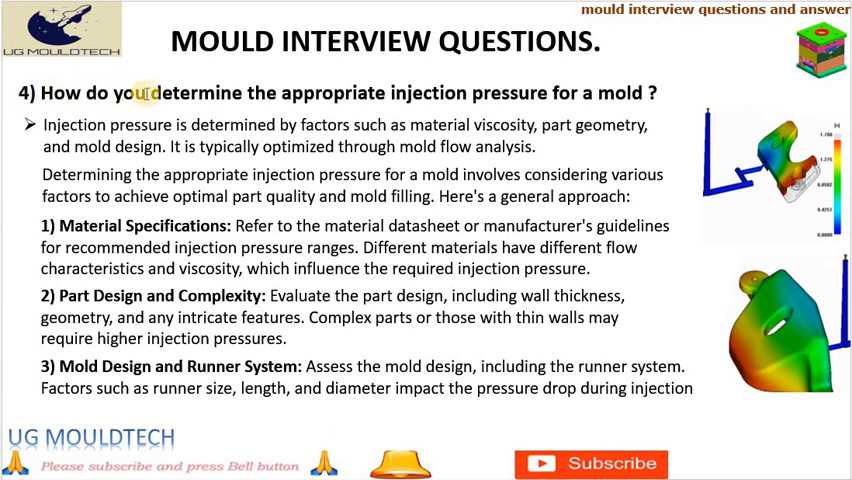
pyautogui.moveTo(508, 96)
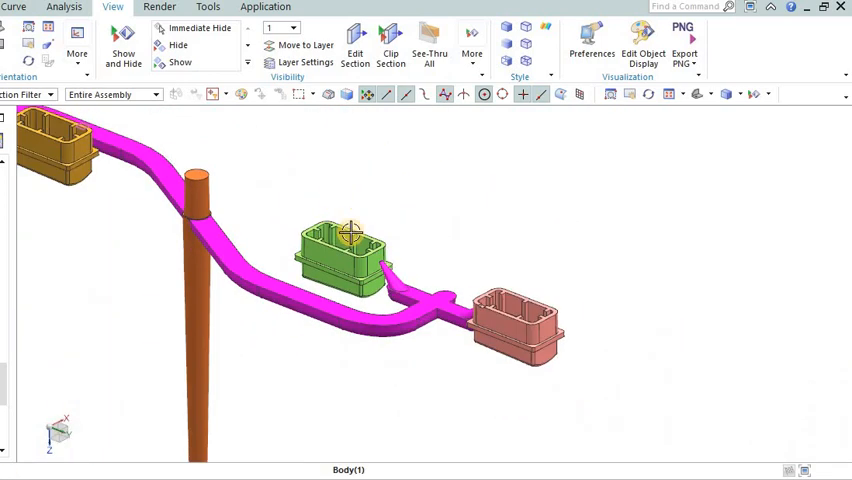
# - Rotate the pink three-cavity runner, then turn the purple part to another side
pyautogui.moveTo(356, 230); pyautogui.dragTo(300, 256)
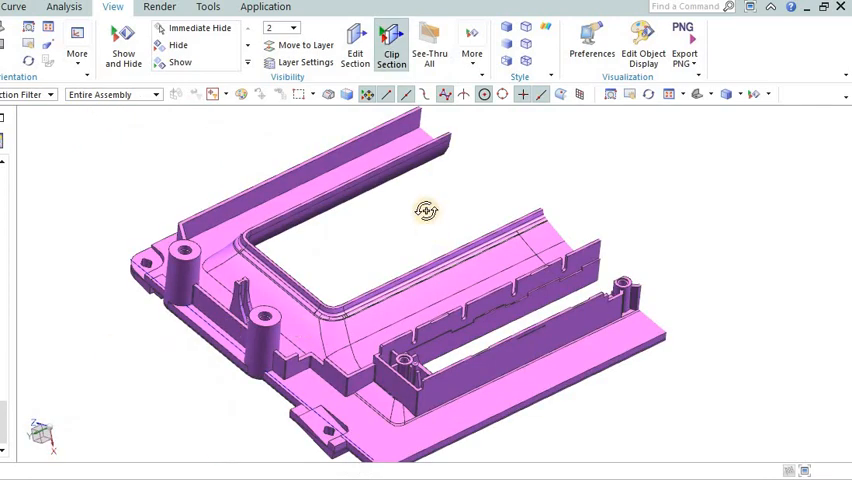
pyautogui.moveTo(424, 210); pyautogui.dragTo(450, 280)
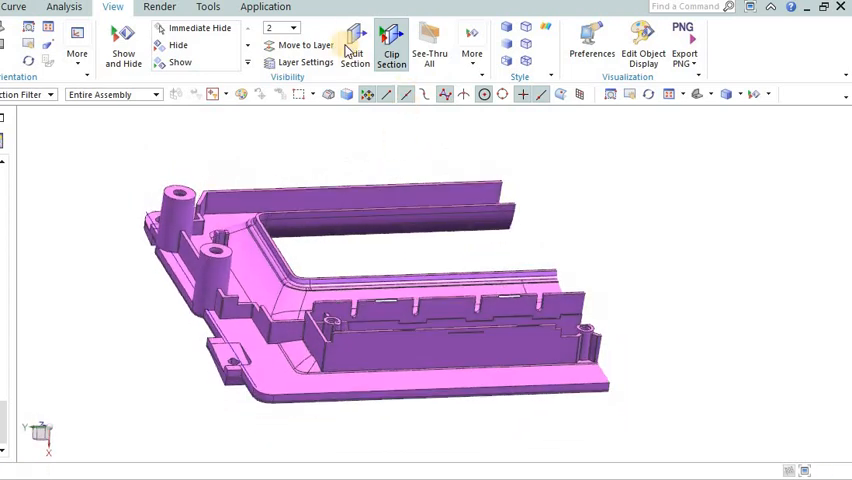
pyautogui.click(392, 44)
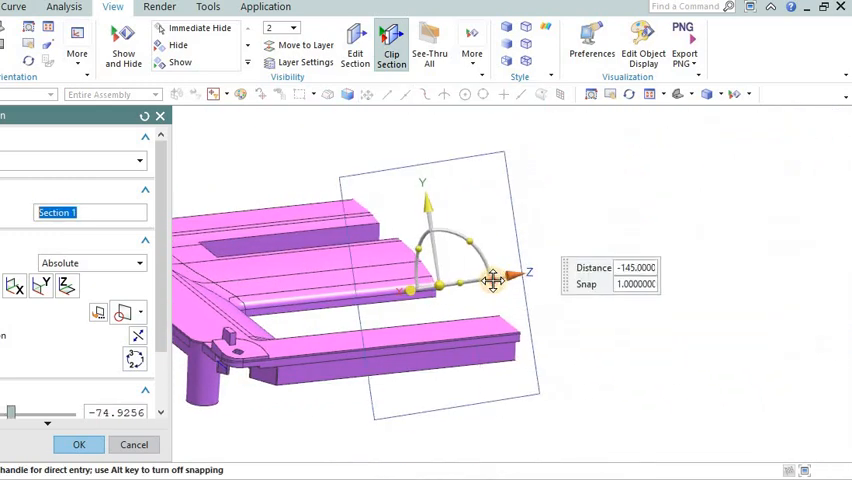
# - Clip the green part with a section plane dragged through it to expose the inner walls
pyautogui.click(78, 444)
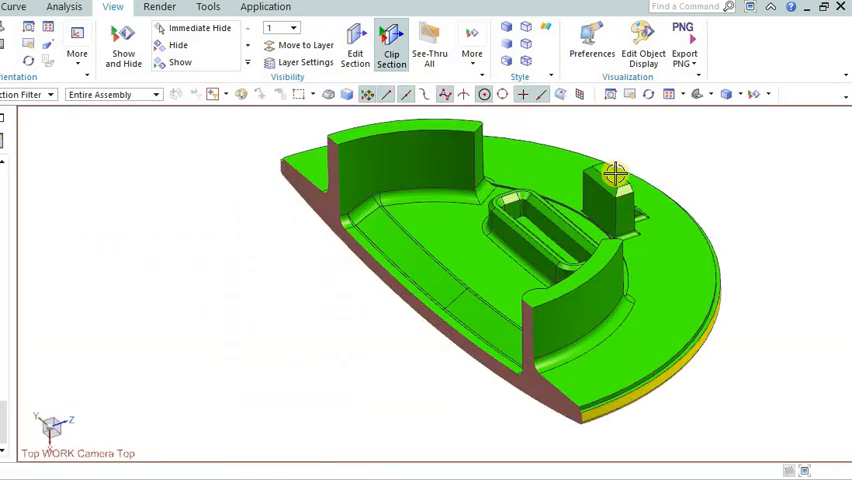
pyautogui.moveTo(616, 176); pyautogui.dragTo(450, 280)
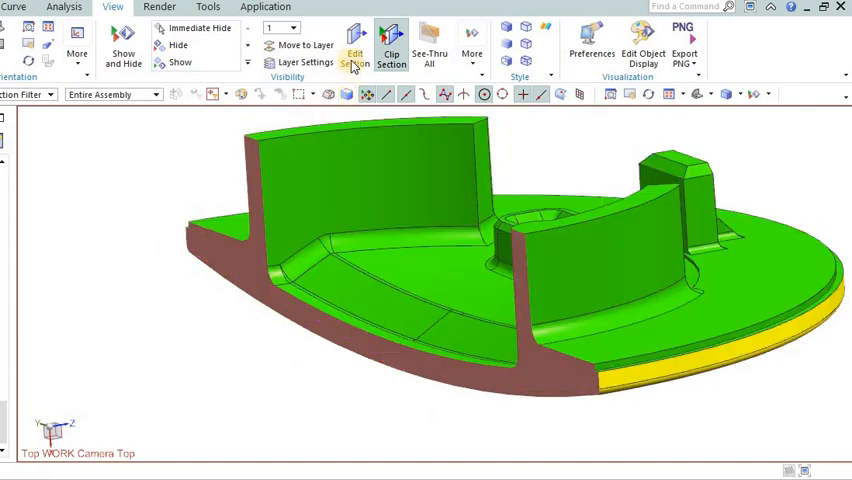
pyautogui.click(392, 50)
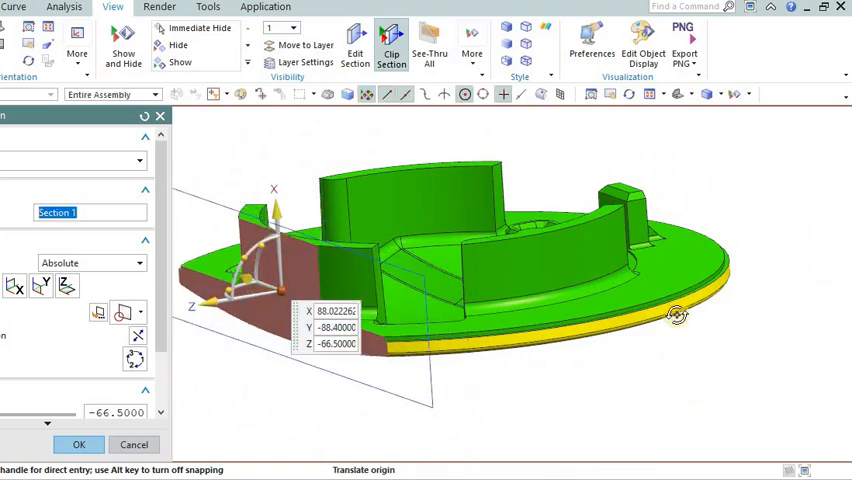
pyautogui.moveTo(676, 316); pyautogui.dragTo(800, 362)
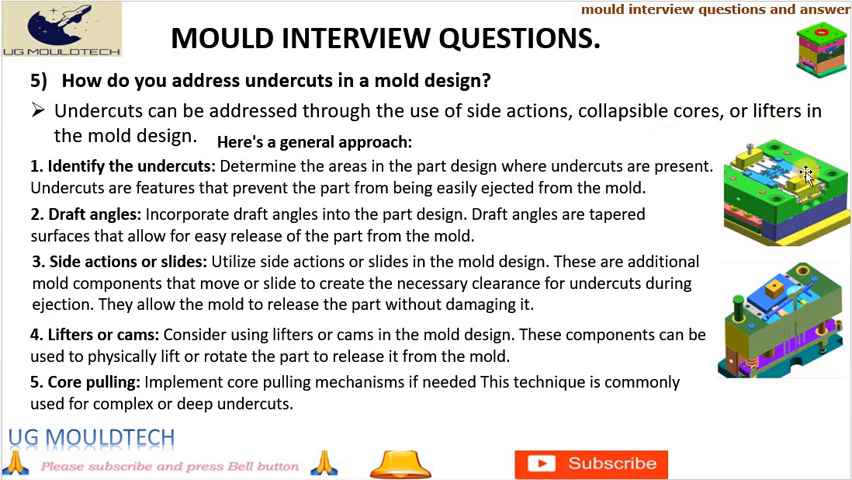
pyautogui.moveTo(804, 180)
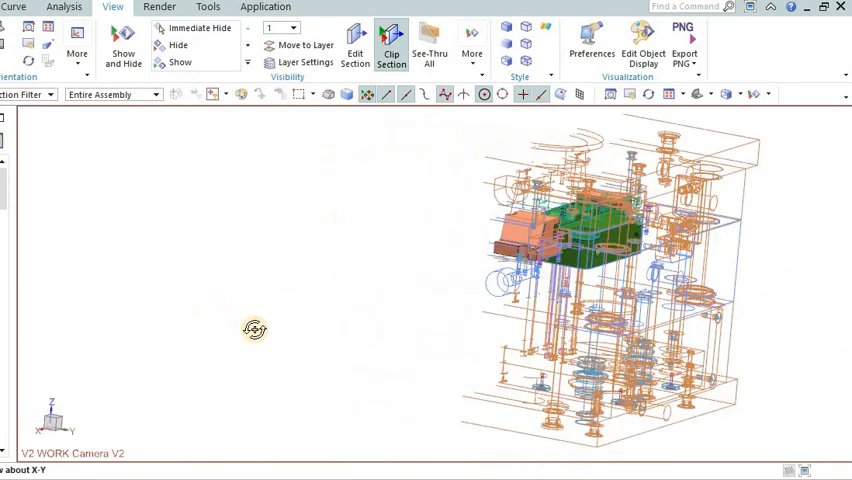
# - Orbit the wireframe mould assembly to view its plates and core blocks side-on
pyautogui.moveTo(254, 330); pyautogui.dragTo(212, 240)
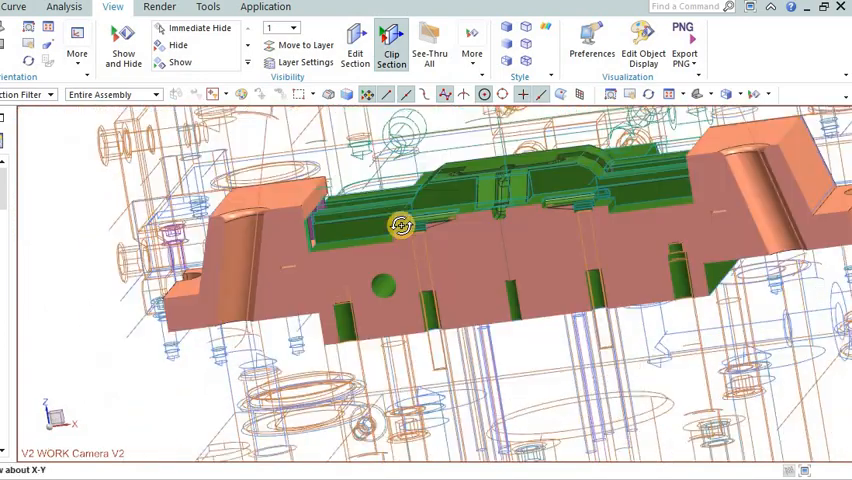
pyautogui.moveTo(400, 224); pyautogui.dragTo(296, 260)
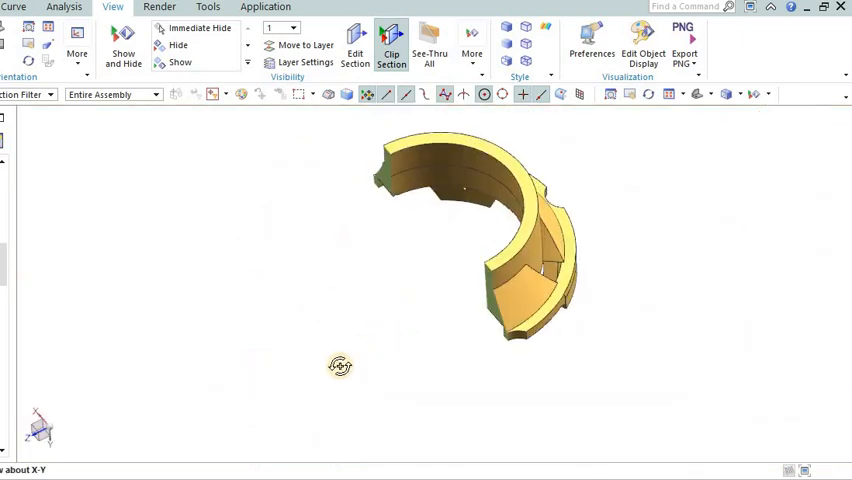
# - Rotate the yellow arc-shaped insert and close in on its notched inner walls
pyautogui.moveTo(340, 366); pyautogui.dragTo(394, 246)
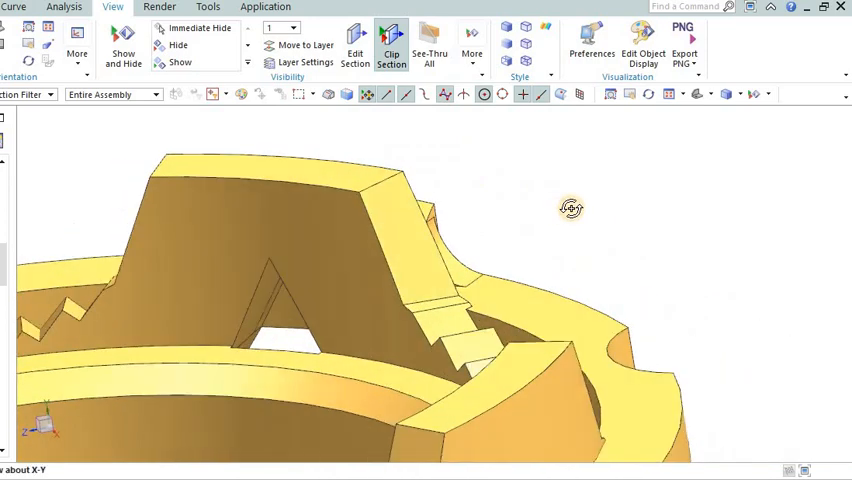
pyautogui.moveTo(572, 208); pyautogui.dragTo(588, 280)
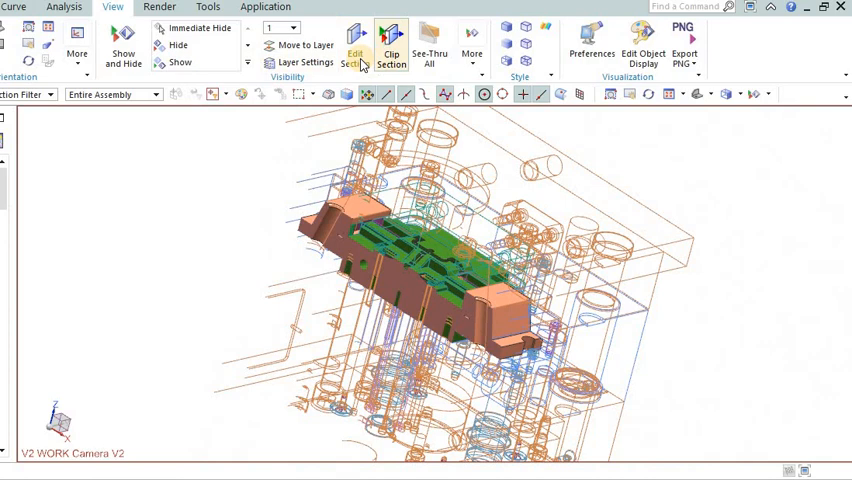
# - Return to the wireframe mould assembly view with its colored core inserts
pyautogui.click(390, 44)
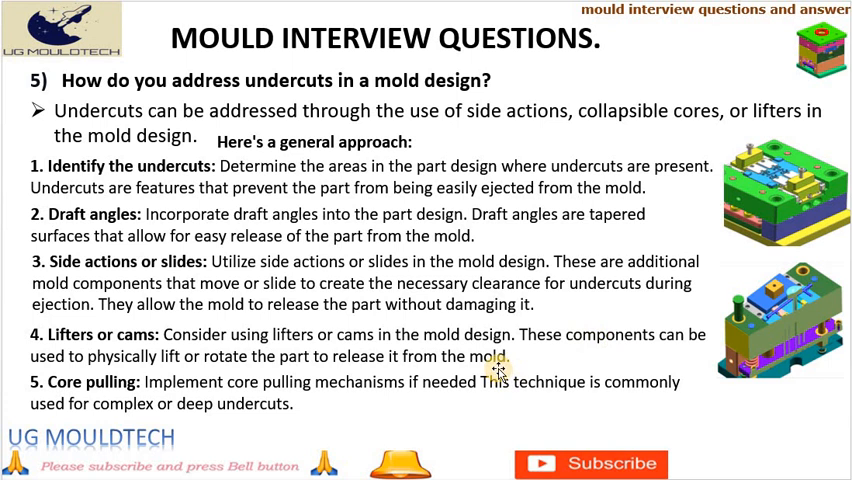
pyautogui.moveTo(200, 392)
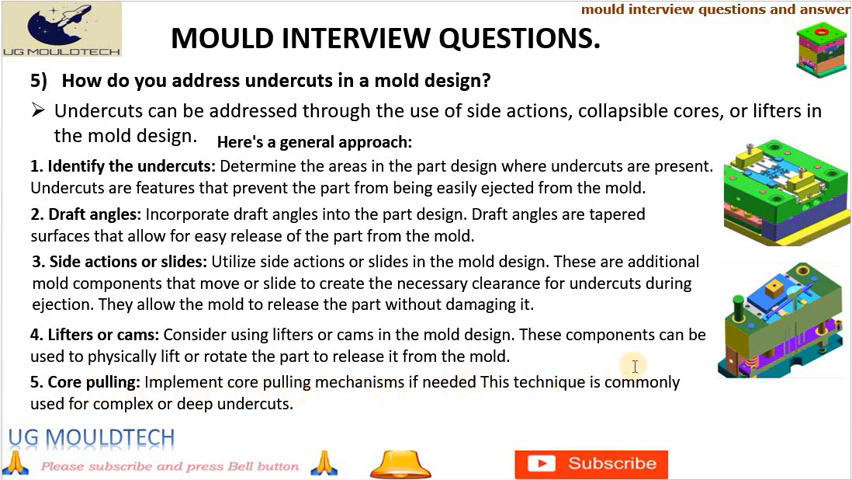
pyautogui.moveTo(674, 364)
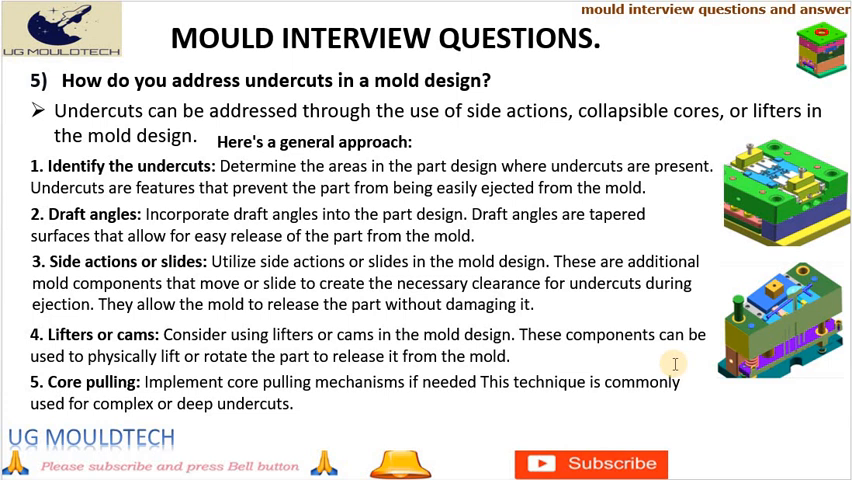
pyautogui.moveTo(238, 348)
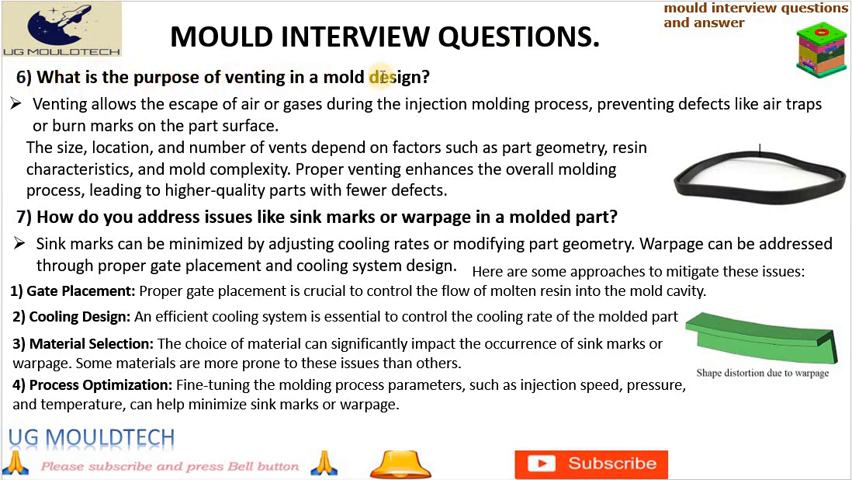
pyautogui.moveTo(222, 104)
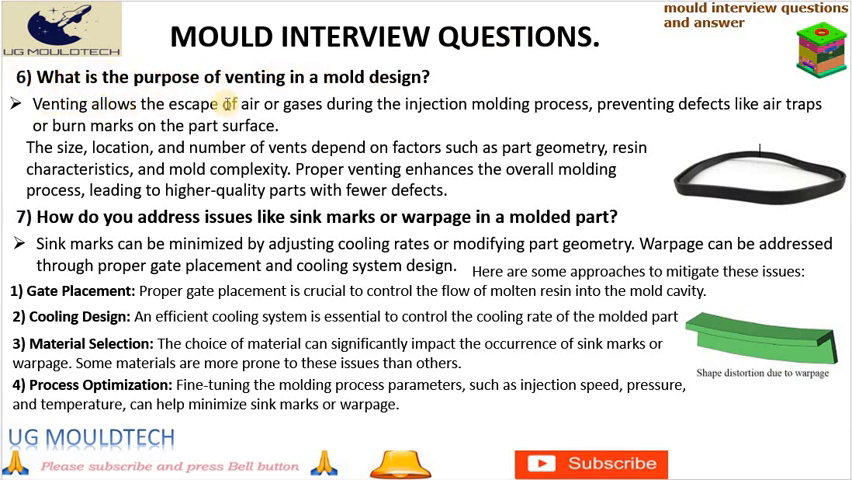
pyautogui.moveTo(536, 126)
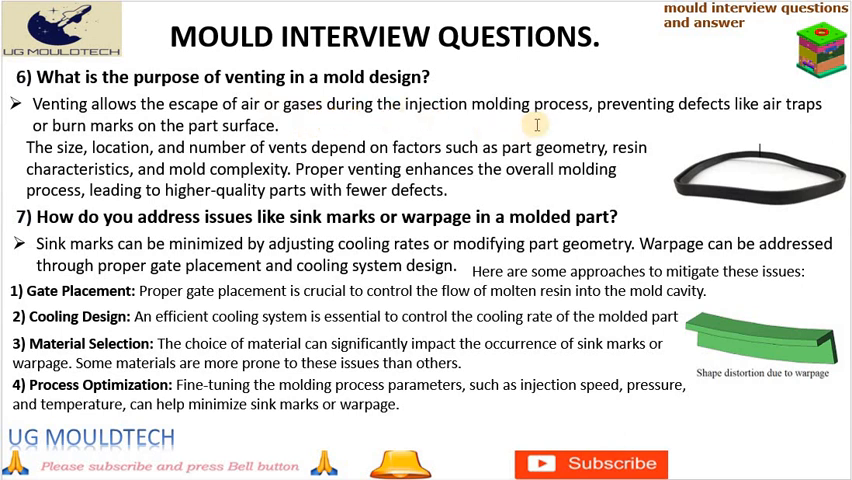
pyautogui.moveTo(640, 76)
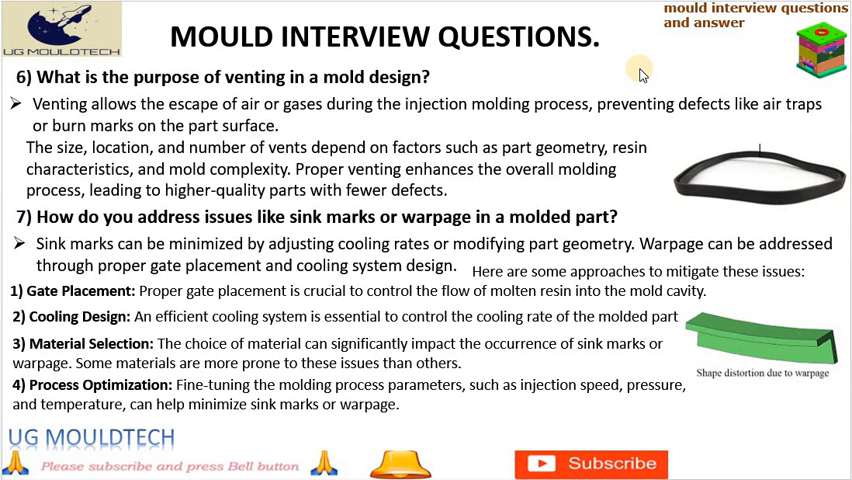
pyautogui.moveTo(356, 144)
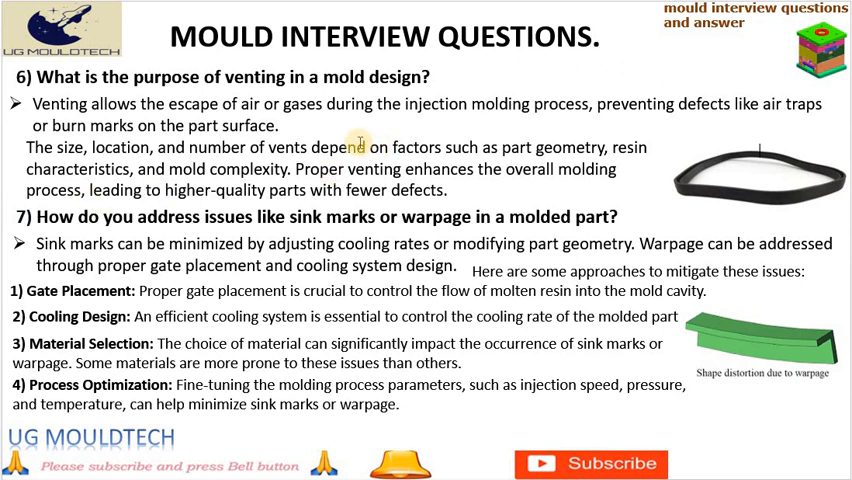
pyautogui.moveTo(352, 132)
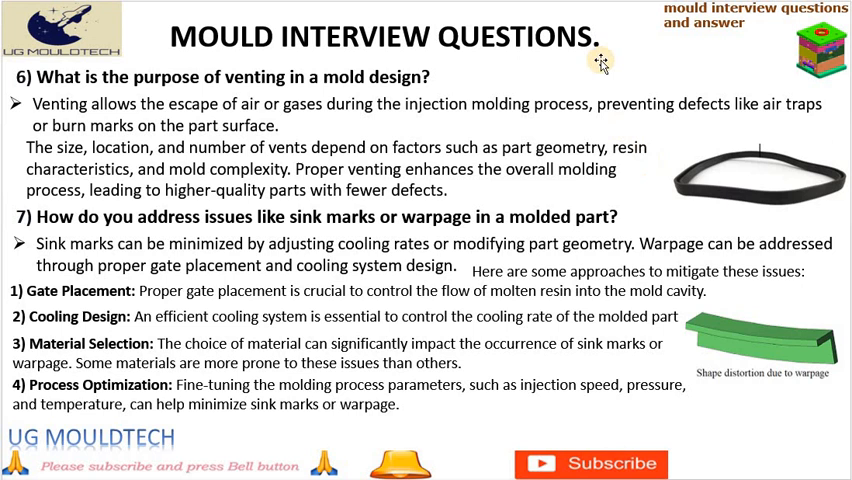
pyautogui.moveTo(494, 82)
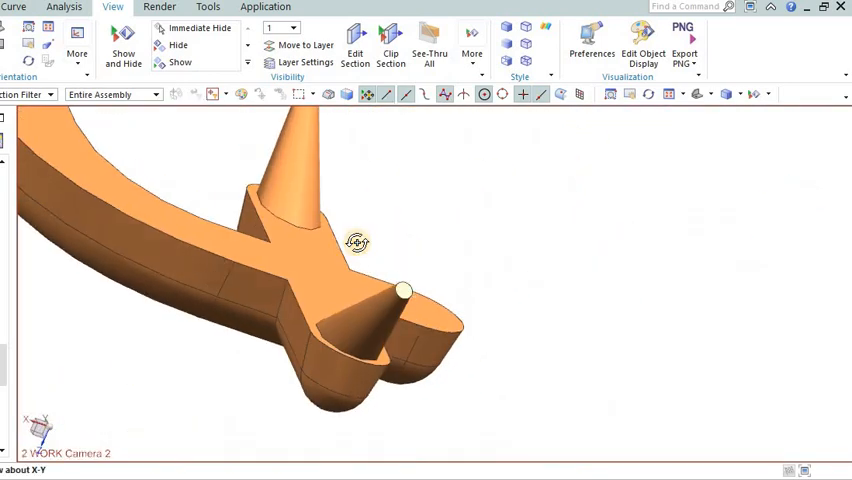
# - Show the runner and gate model and orbit to reveal the full runner and cavity layout
pyautogui.click(392, 48)
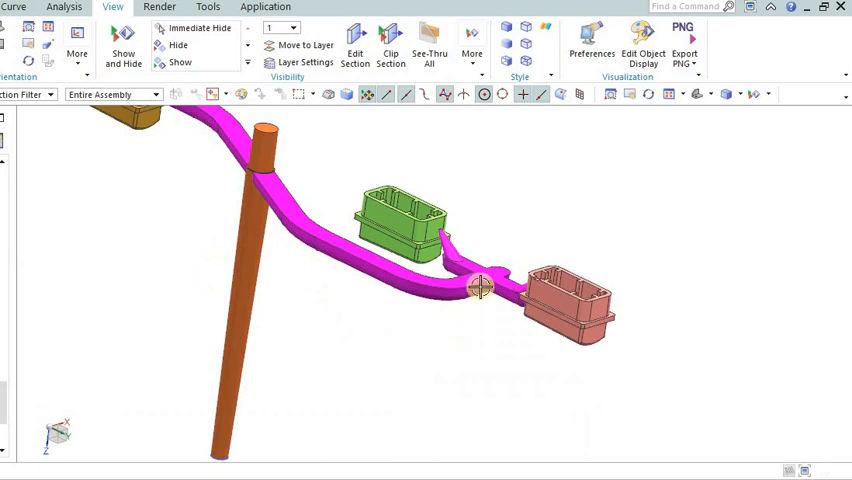
pyautogui.moveTo(480, 284); pyautogui.dragTo(192, 196)
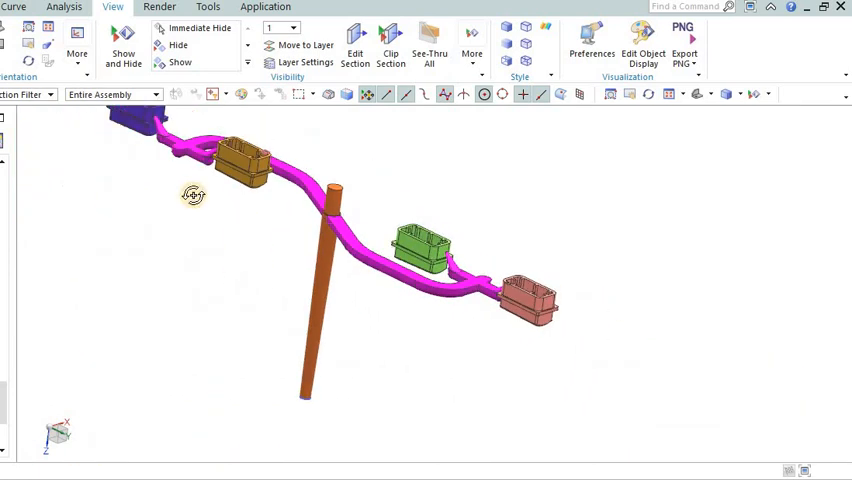
pyautogui.moveTo(192, 196); pyautogui.dragTo(310, 250)
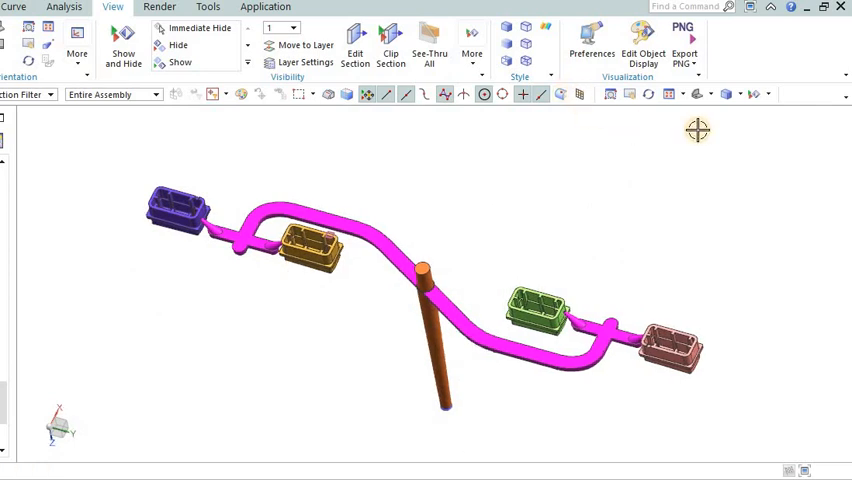
pyautogui.click(724, 96)
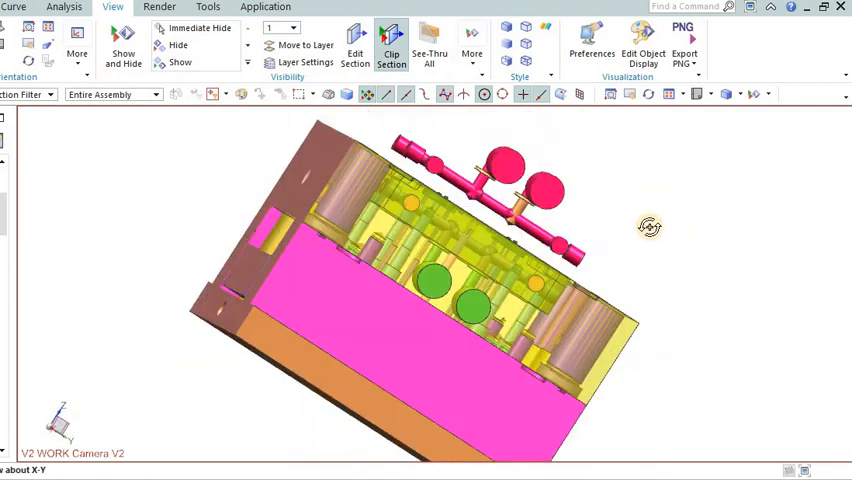
# - Rotate the mould assembly to view its plates, core and runner
pyautogui.moveTo(648, 226); pyautogui.dragTo(98, 344)
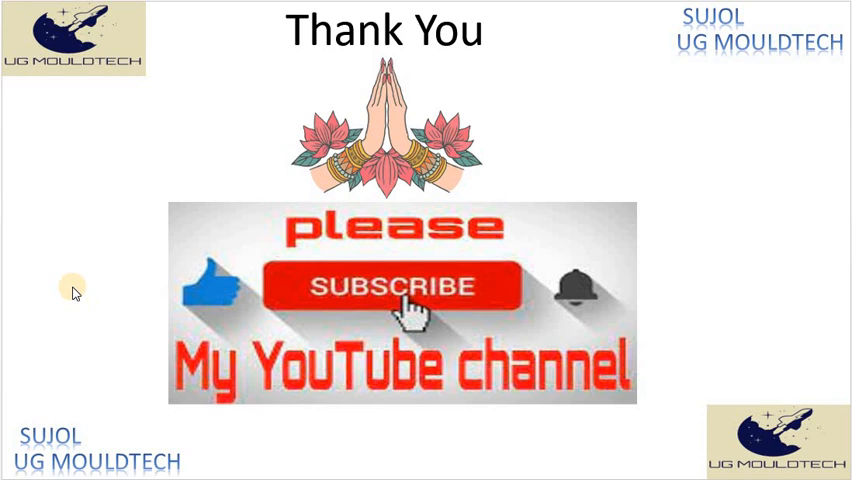
pyautogui.moveTo(68, 392)
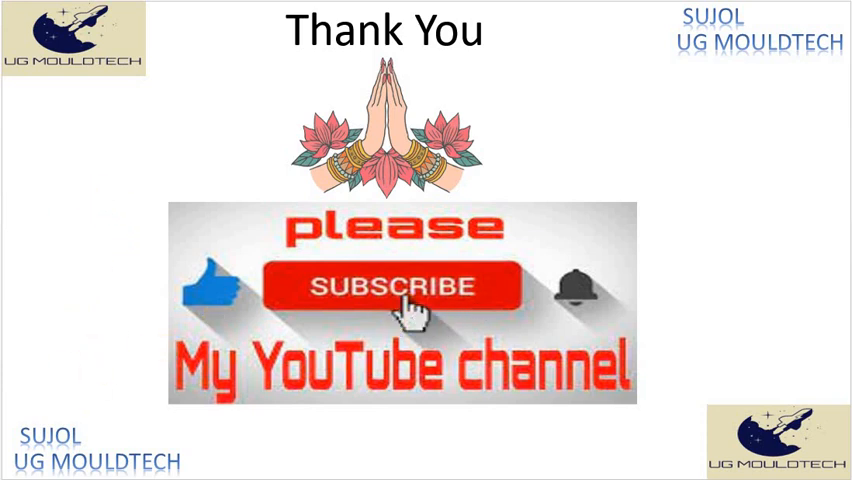
pyautogui.moveTo(182, 128)
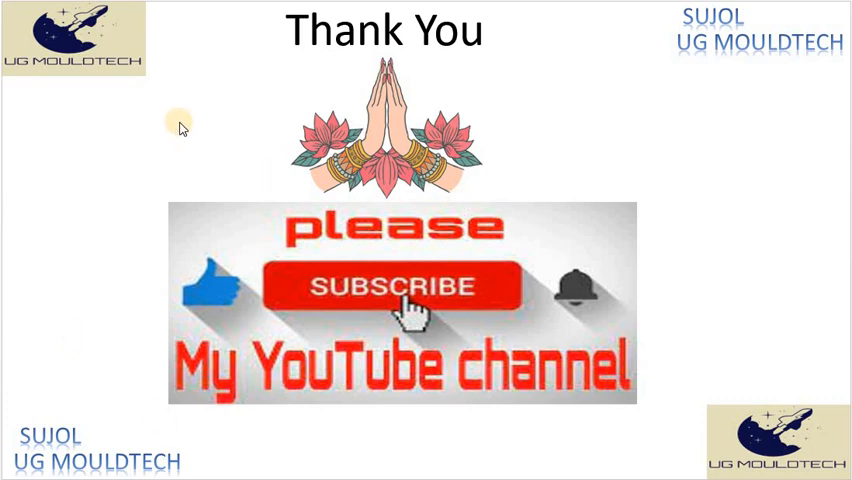